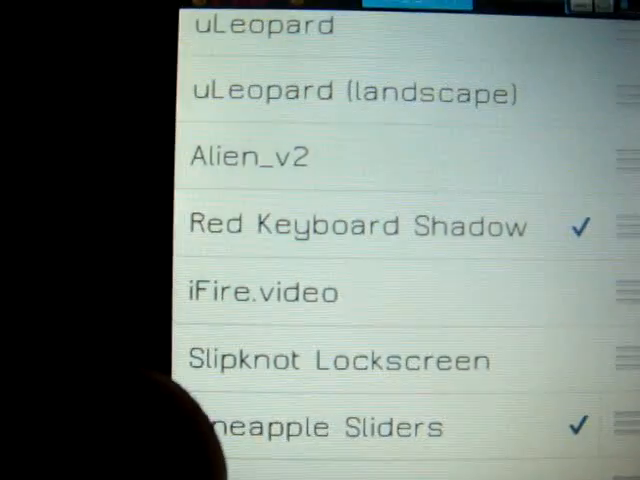
{"action": "scroll", "scroll_direction": "down", "scroll_amount": 3}
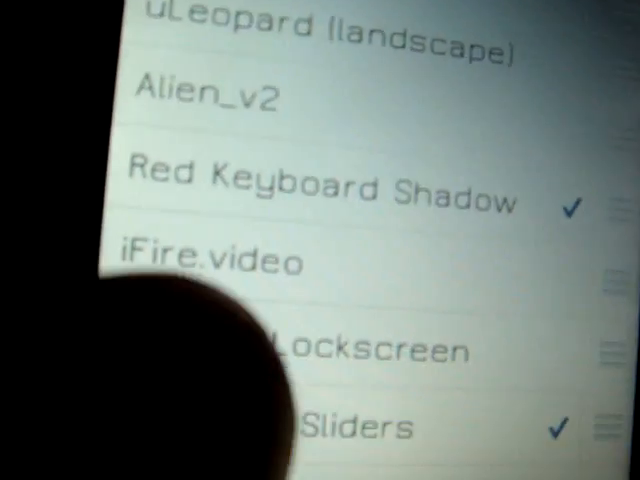